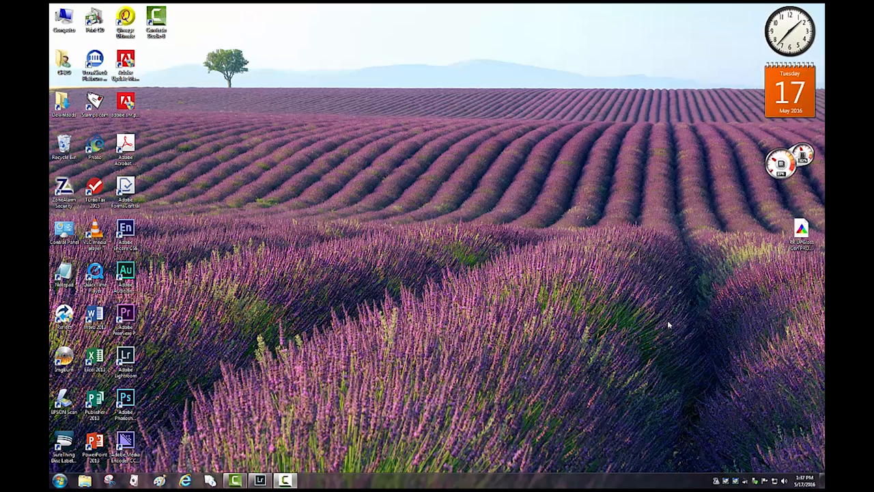
Step: Drag the ICC profile icon from the desktop's right edge to the centre and back
left_click_drag(801, 226, 464, 149)
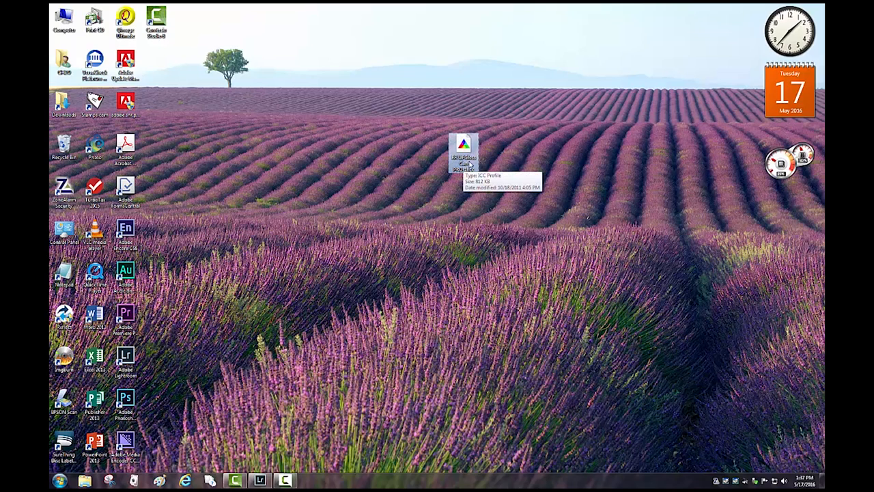
mouse_move(487, 160)
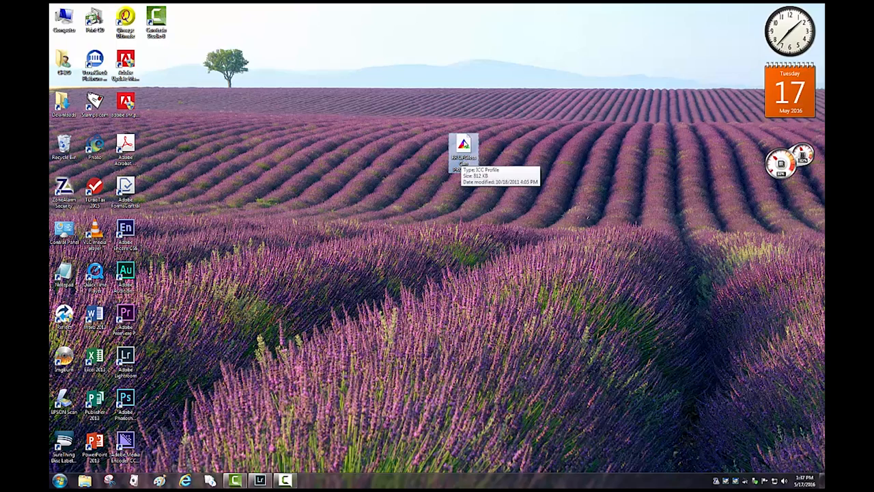
mouse_move(502, 148)
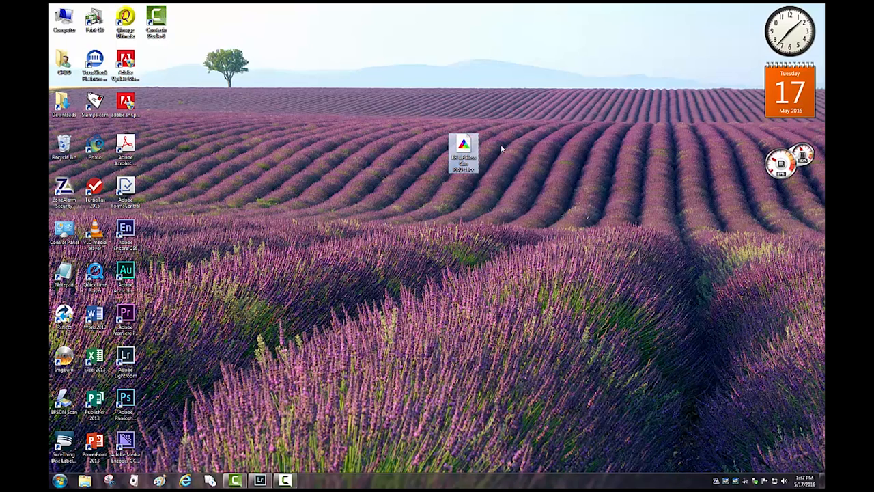
left_click_drag(464, 147, 801, 233)
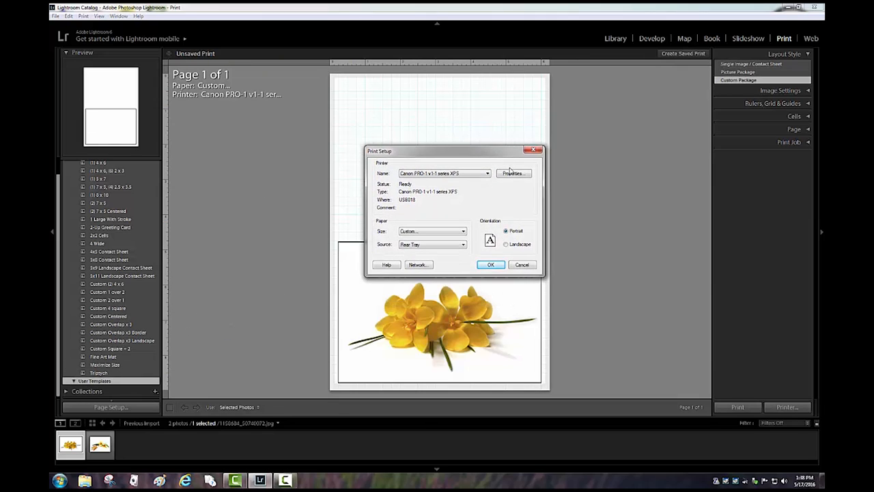
Step: Set the Canon PRO-1 paper to a custom 6.25 × 9.00 inch portrait size
left_click(513, 173)
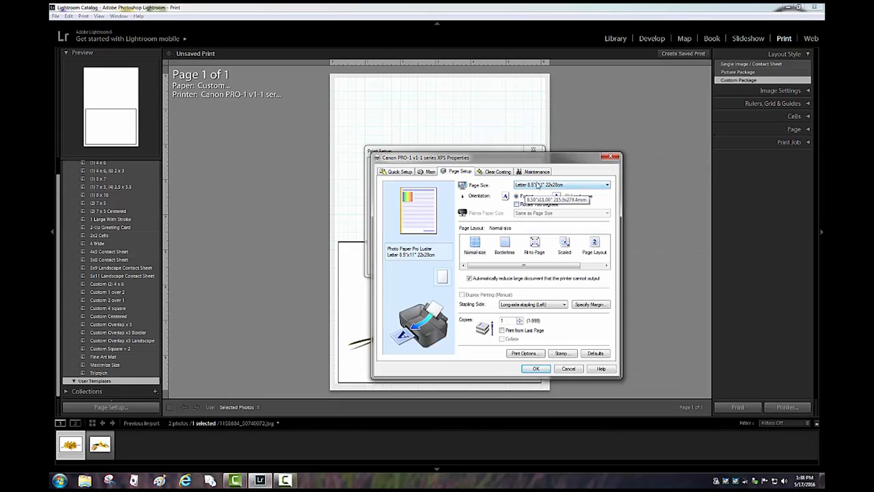
mouse_move(553, 169)
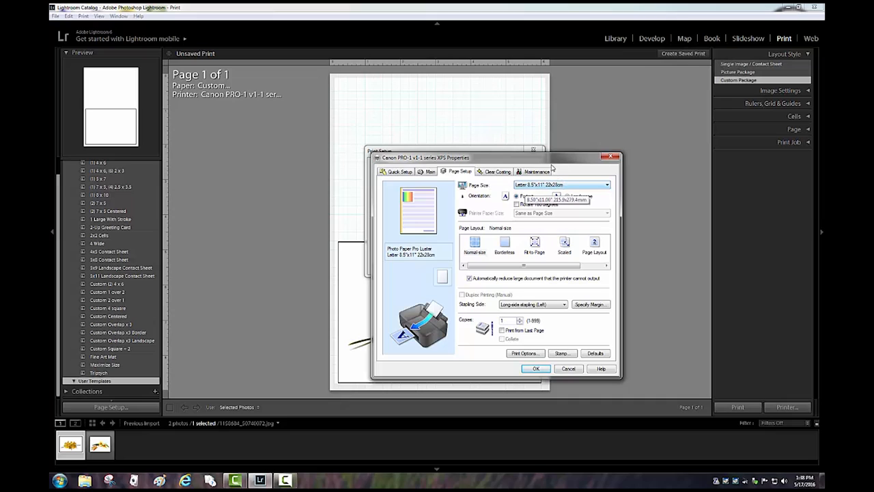
left_click(604, 184)
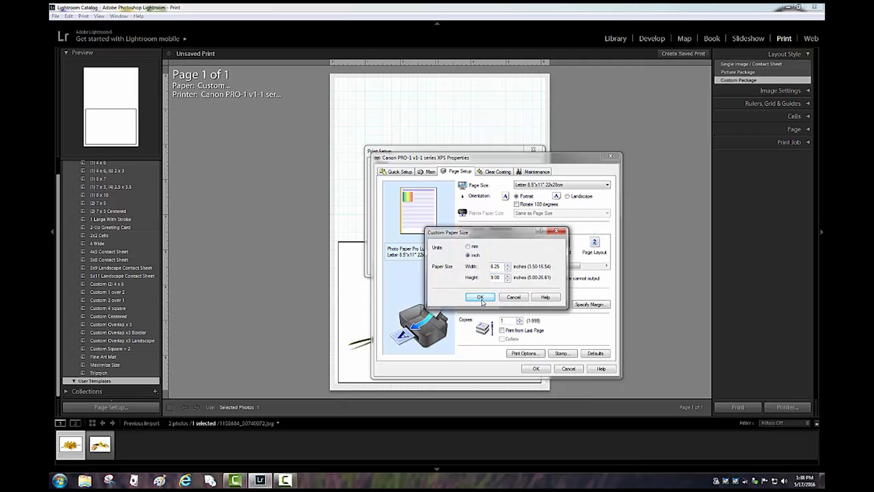
left_click(479, 297)
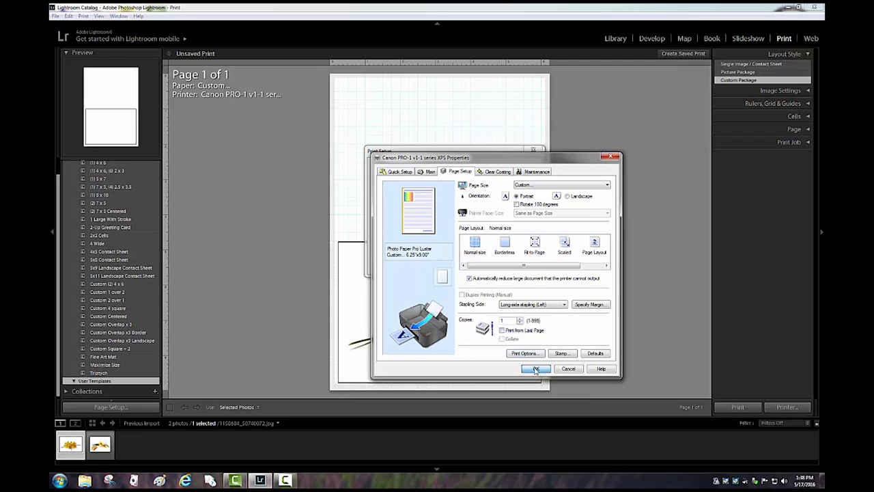
left_click(535, 368)
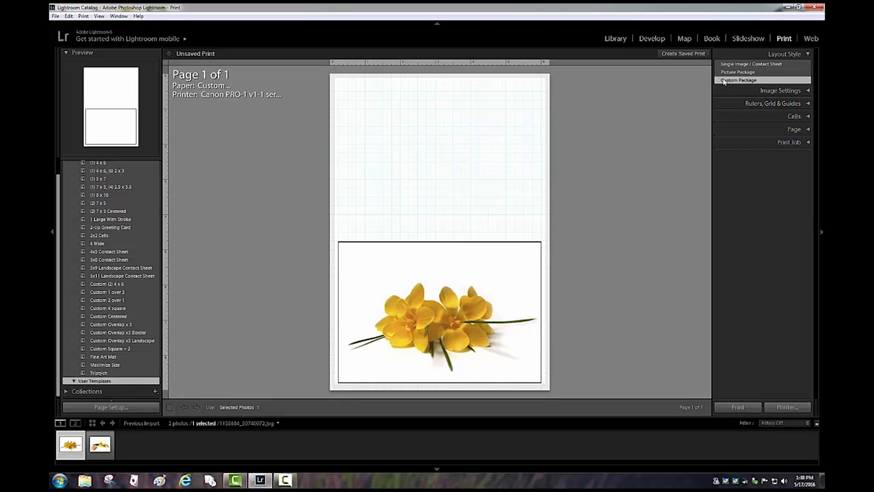
Step: Switch to the Custom Package layout and collapse the Cells panel
left_click(780, 90)
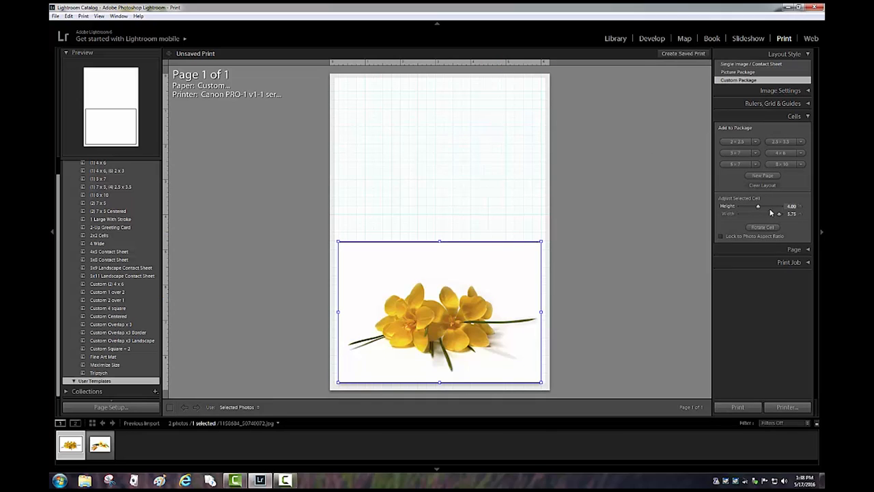
mouse_move(800, 224)
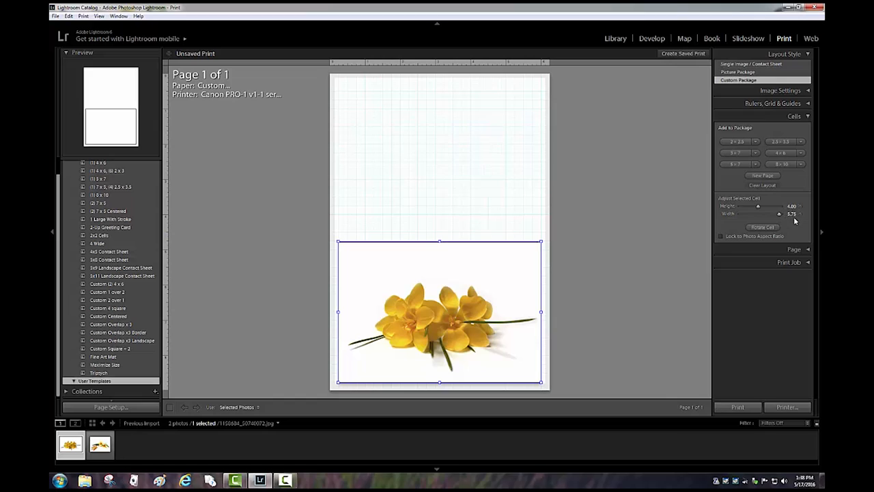
mouse_move(446, 280)
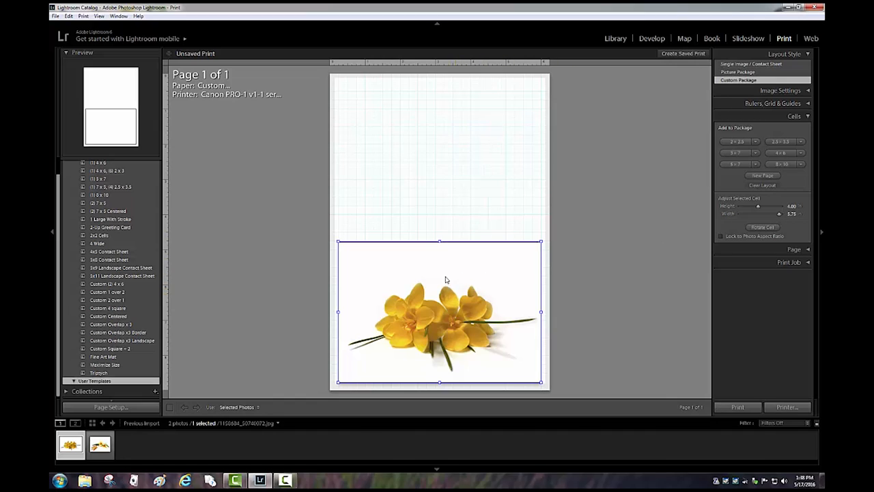
mouse_move(335, 285)
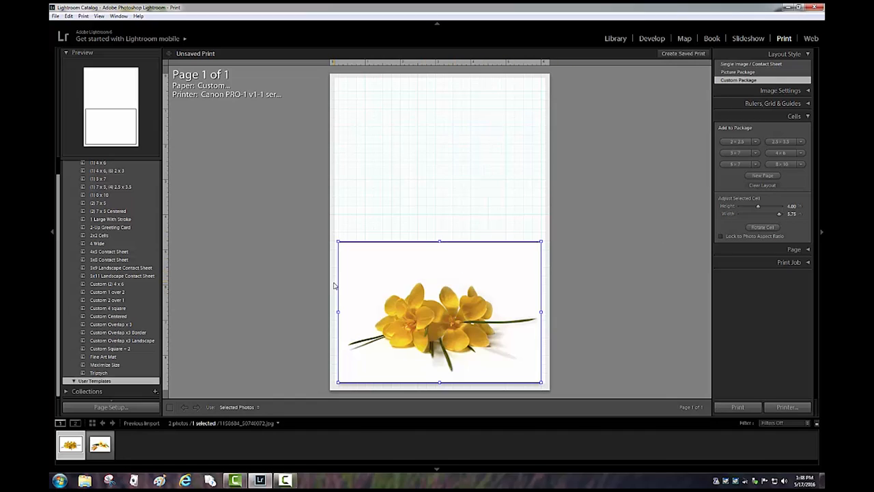
mouse_move(344, 288)
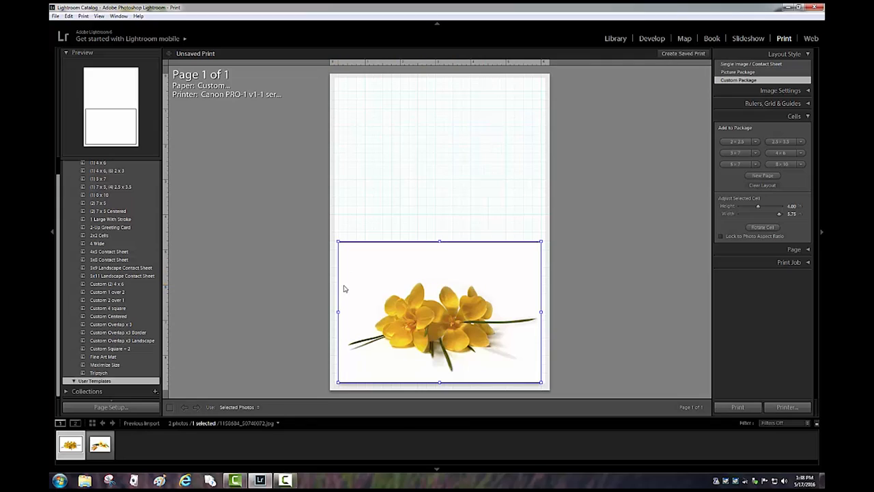
mouse_move(545, 296)
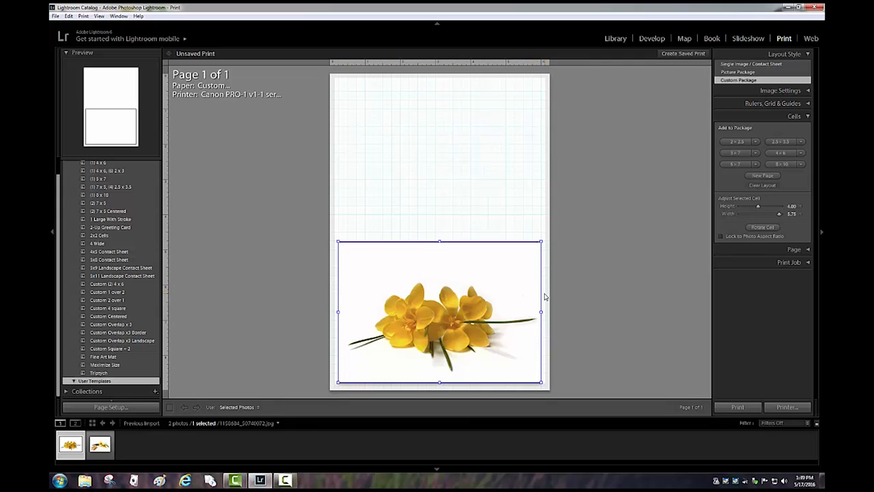
mouse_move(450, 389)
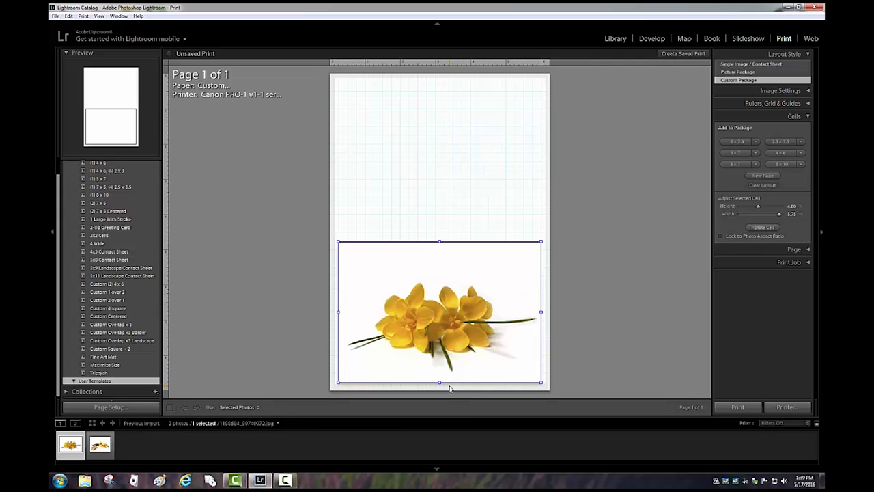
mouse_move(350, 233)
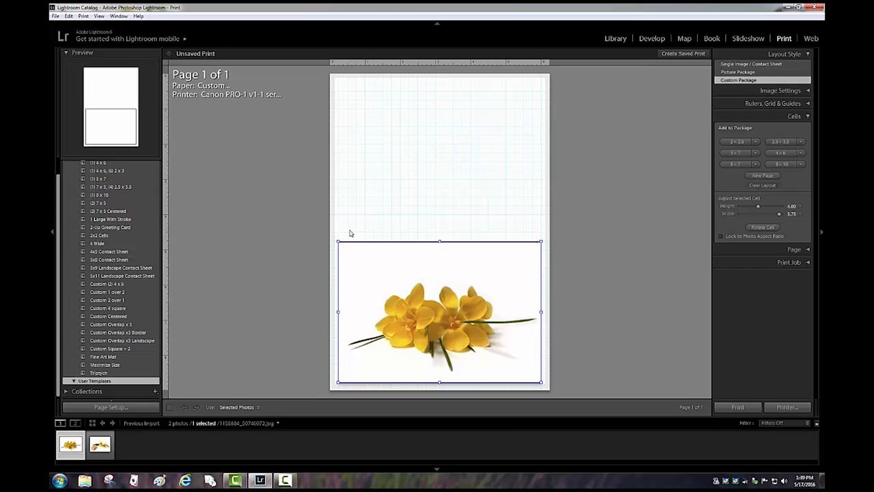
mouse_move(417, 234)
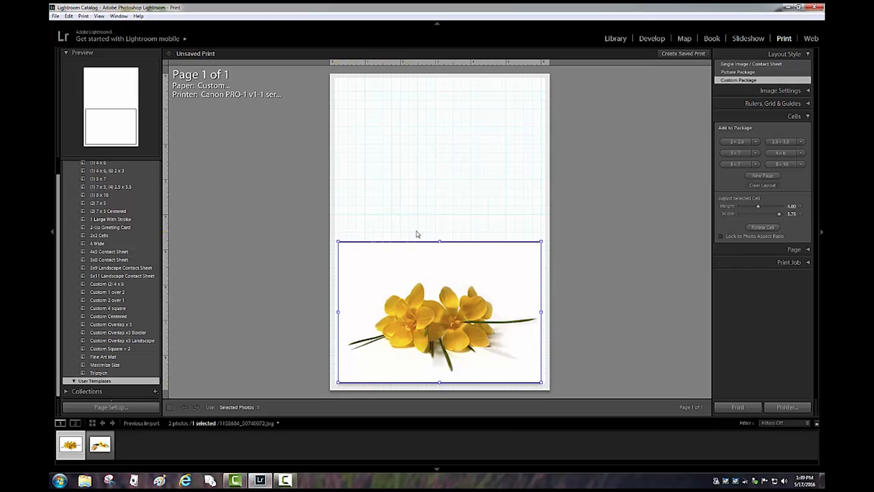
mouse_move(201, 251)
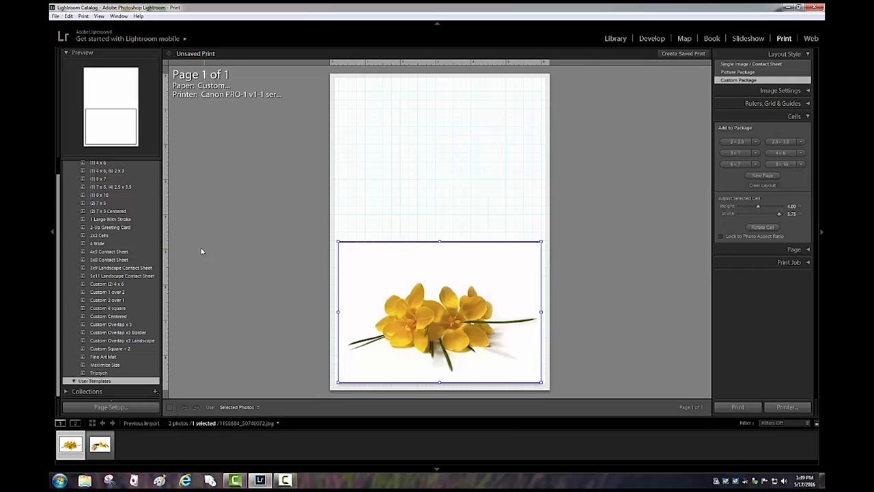
mouse_move(173, 236)
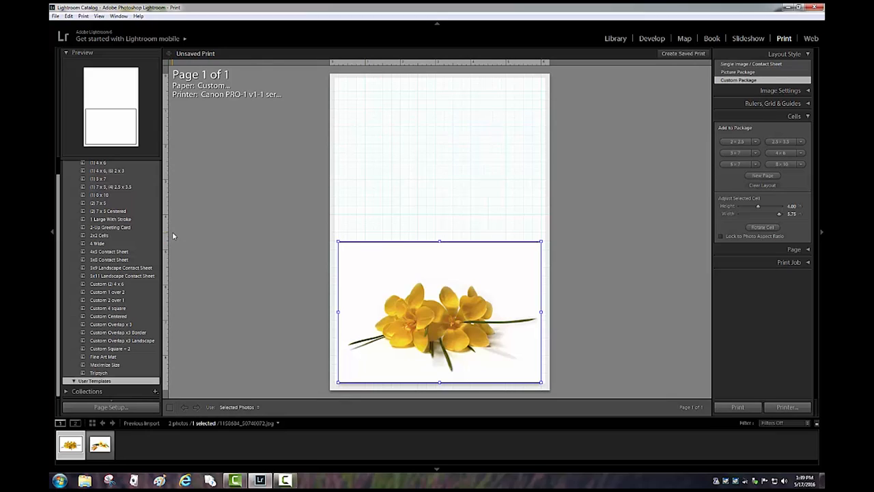
mouse_move(335, 235)
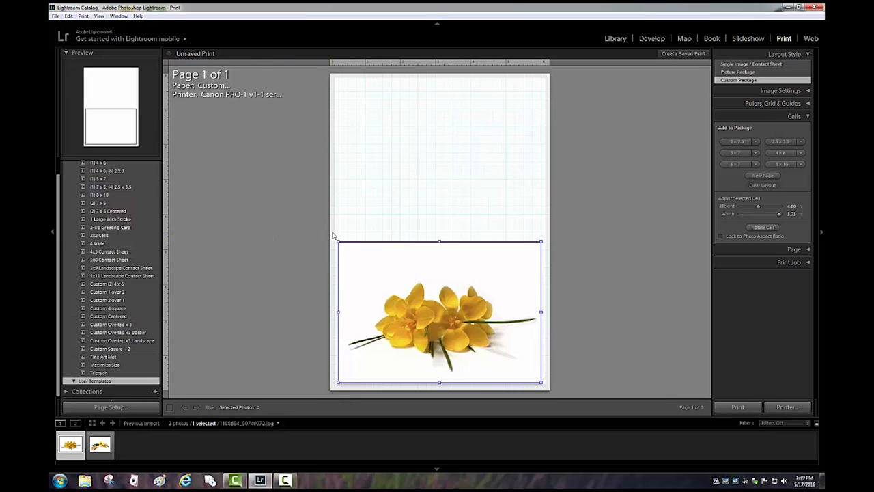
mouse_move(610, 231)
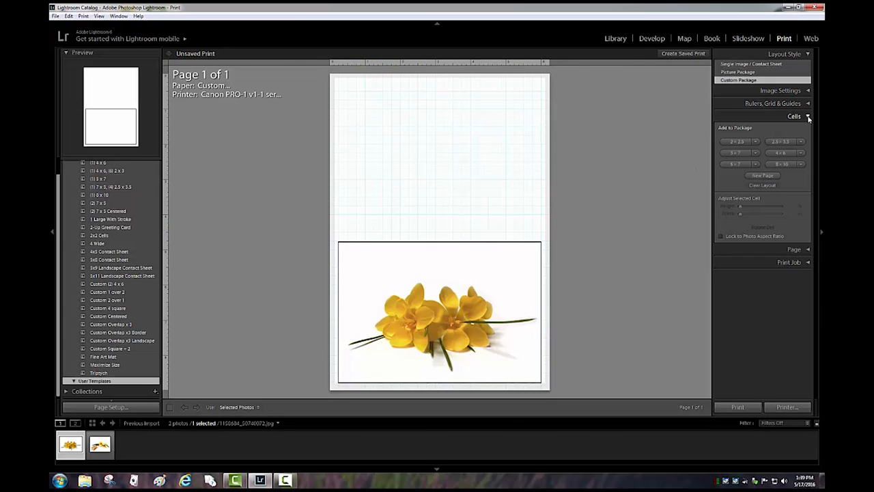
left_click(808, 116)
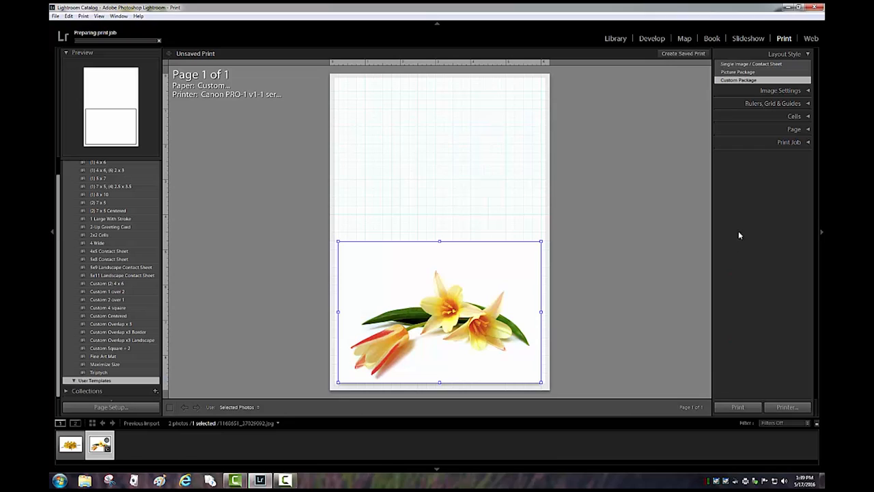
Step: Expand Print Job and choose Other... from the Profile dropdown
left_click(790, 142)
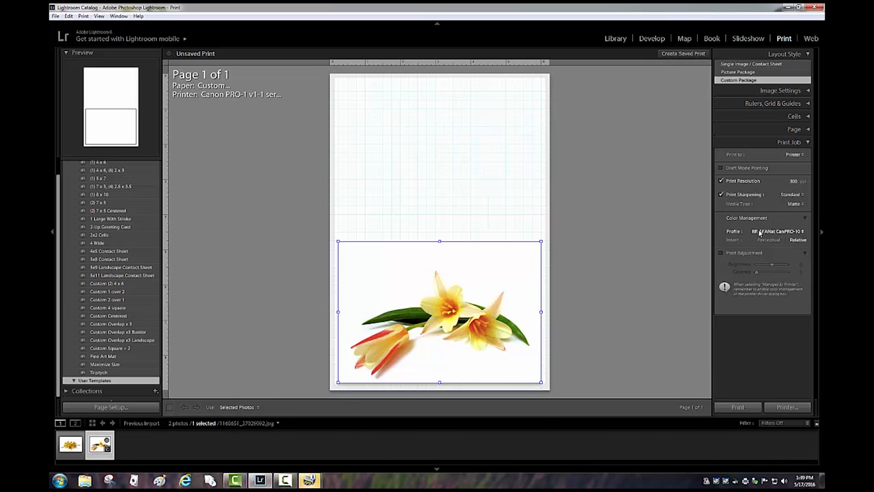
left_click(777, 231)
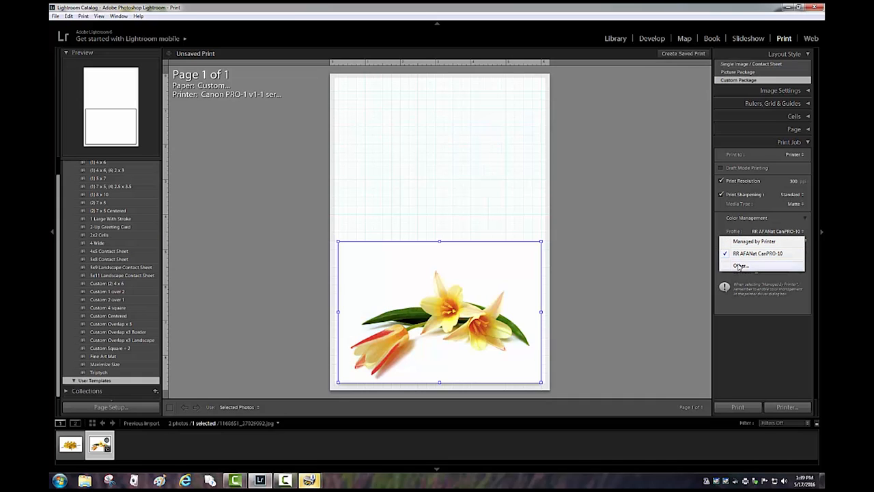
left_click(742, 265)
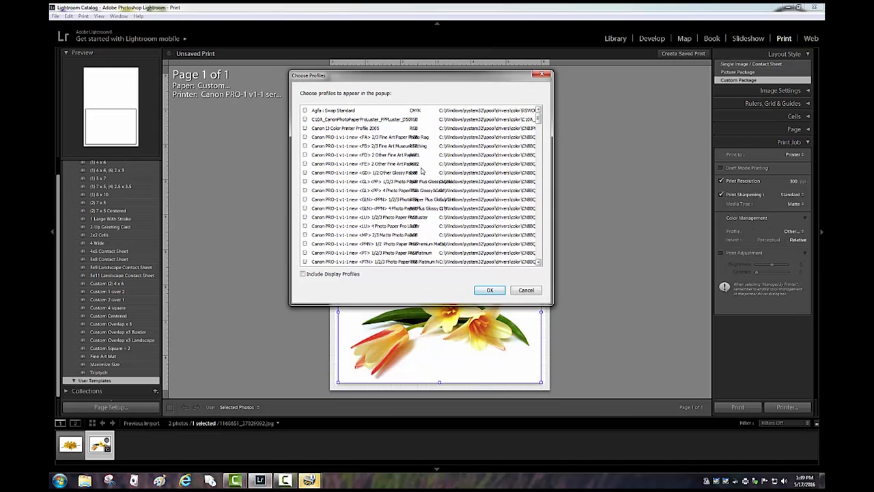
Step: Tick RR UPGloss Can PRO-1.icc in the Choose Profiles list and confirm
scroll("down", 3)
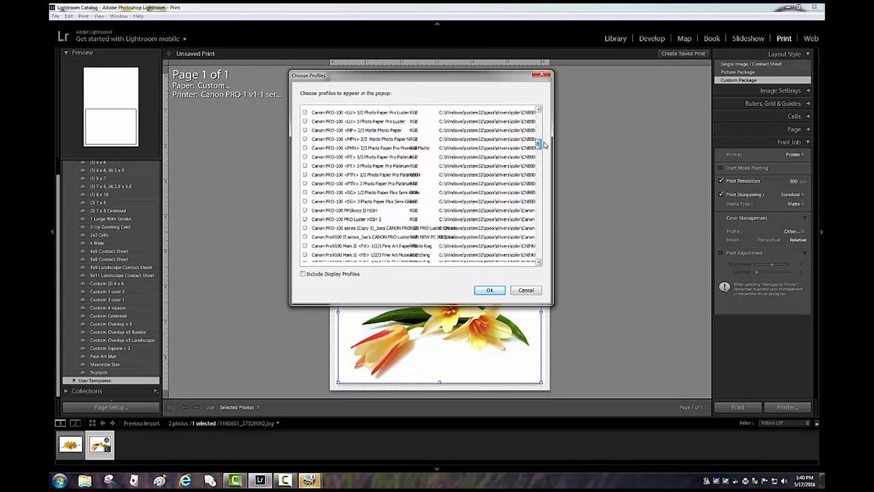
scroll("down", 3)
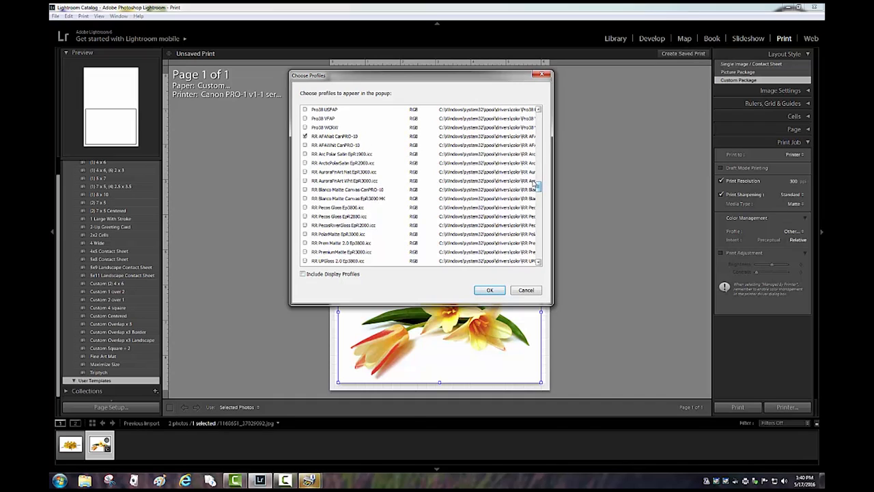
scroll("down", 3)
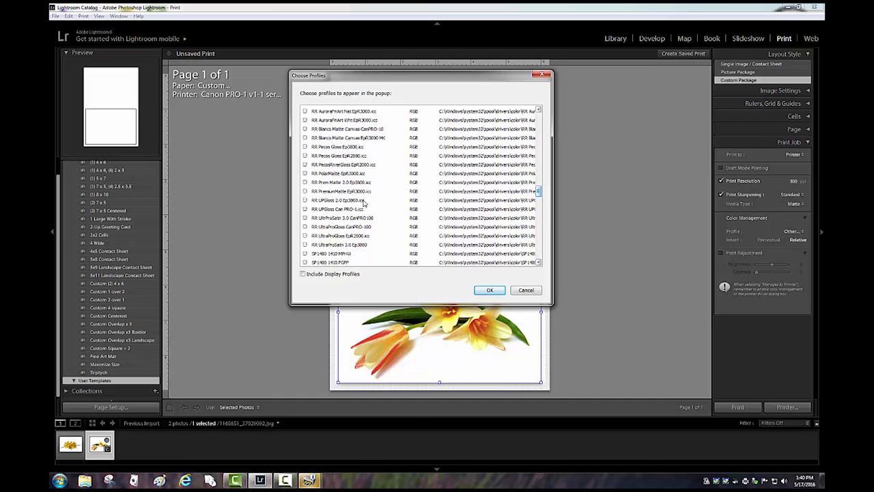
left_click(338, 209)
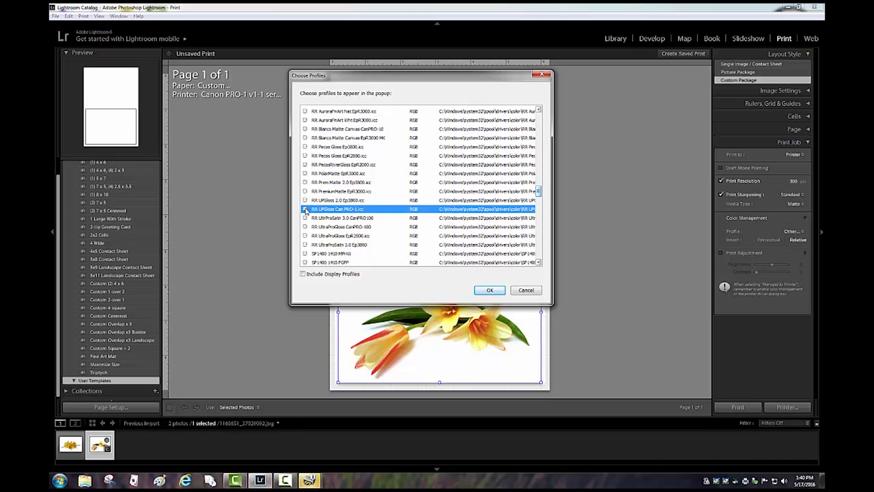
left_click(490, 290)
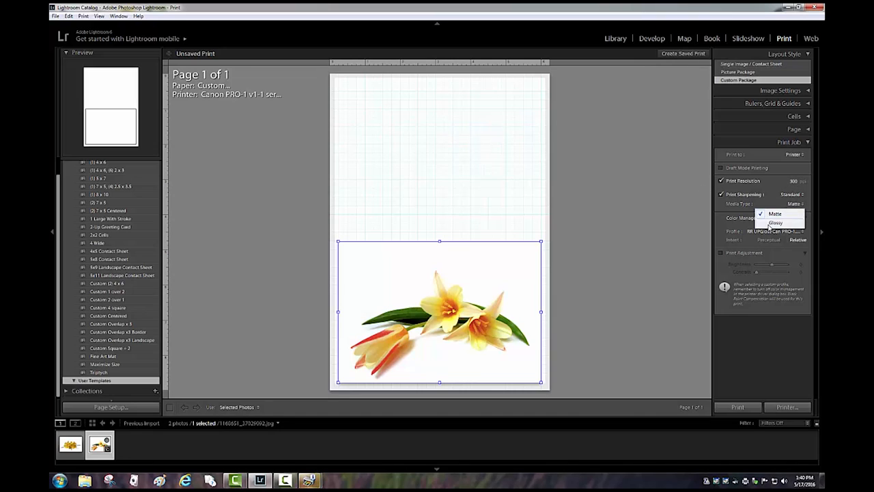
Step: Set Media Type to Glossy and Print Sharpening to Standard
left_click(791, 194)
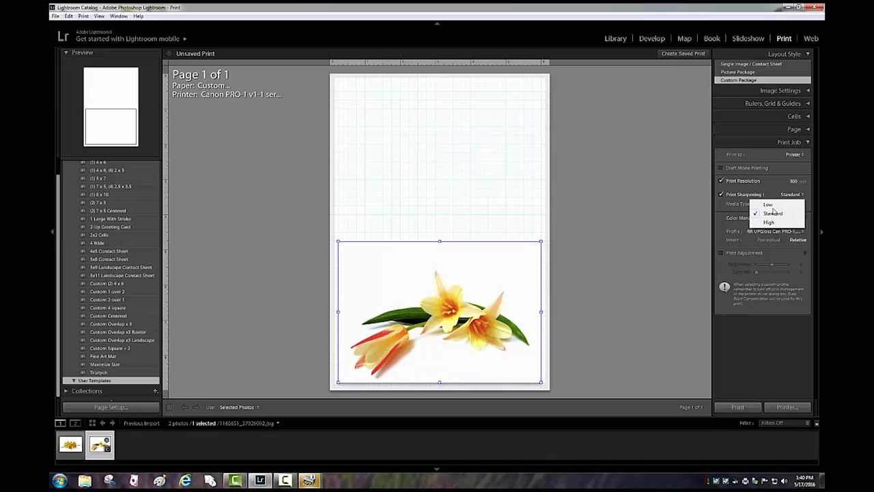
left_click(772, 213)
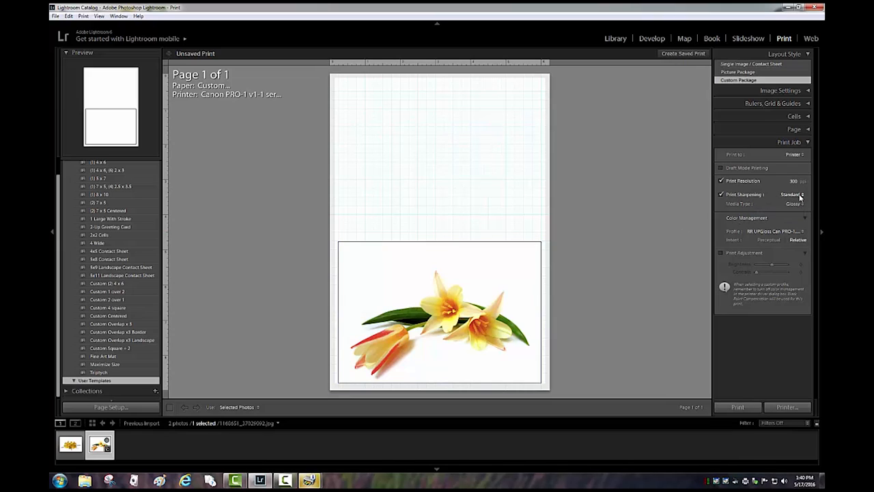
mouse_move(725, 387)
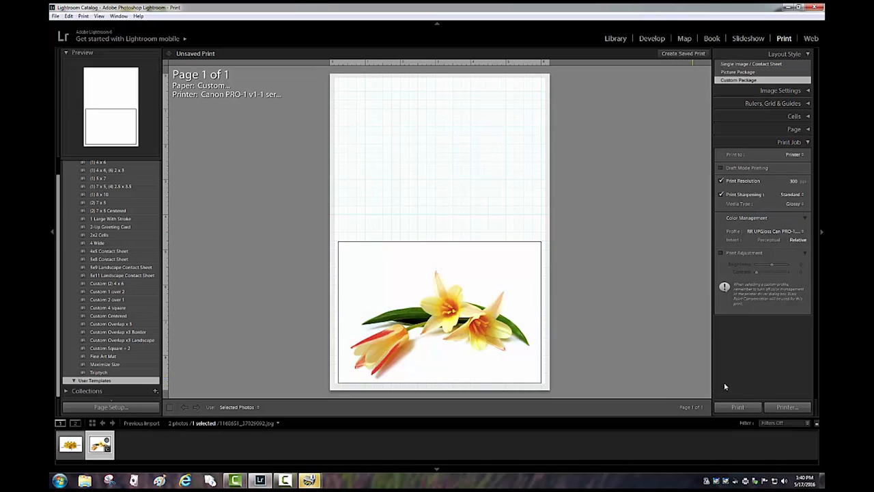